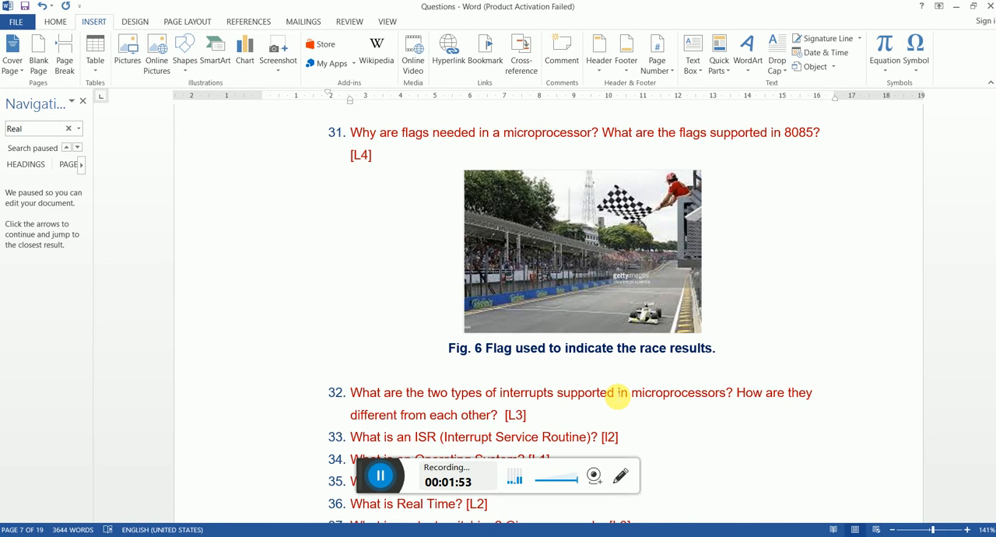
# Step: Scroll down to bring questions 32–40, including the ISR question 33, into view
pyautogui.scroll(-3)
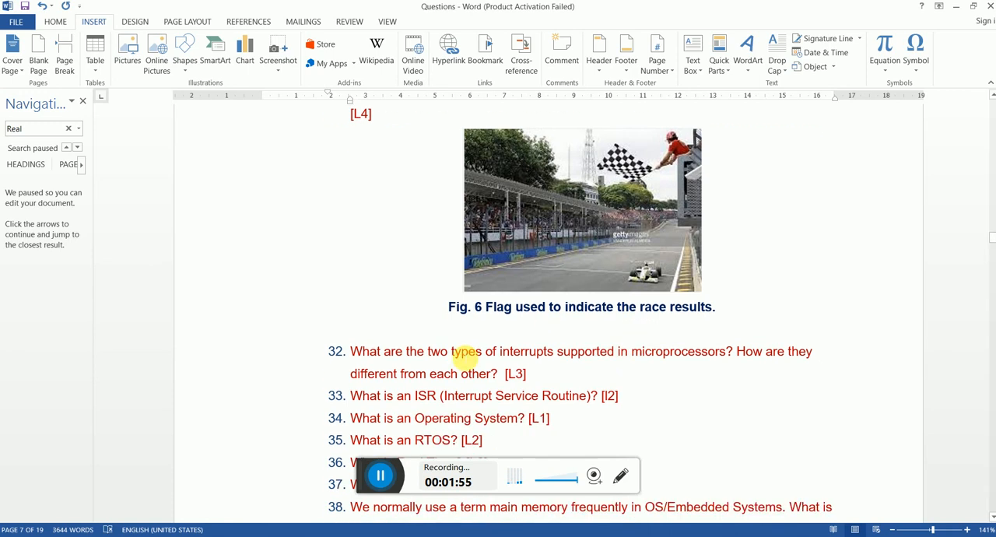
pyautogui.scroll(-3)
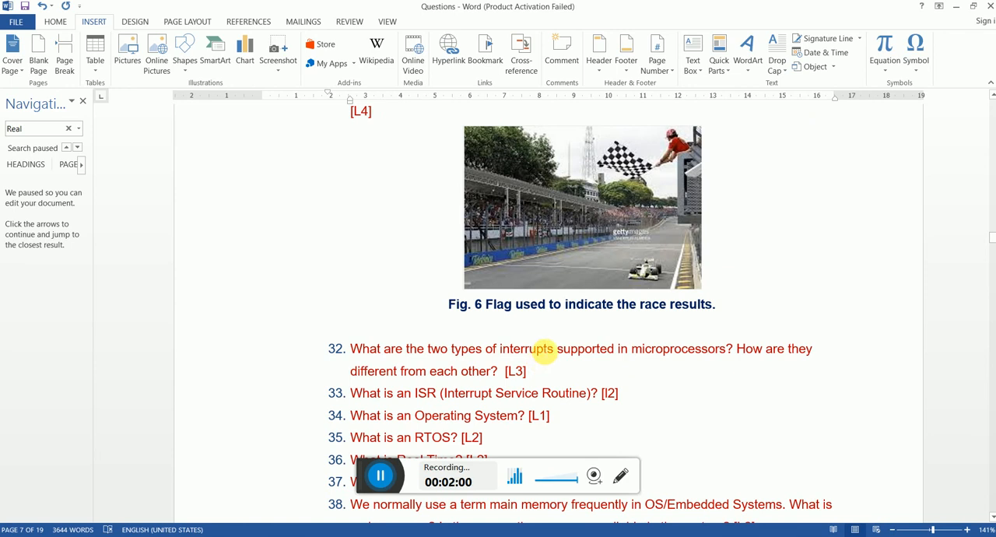
pyautogui.scroll(-3)
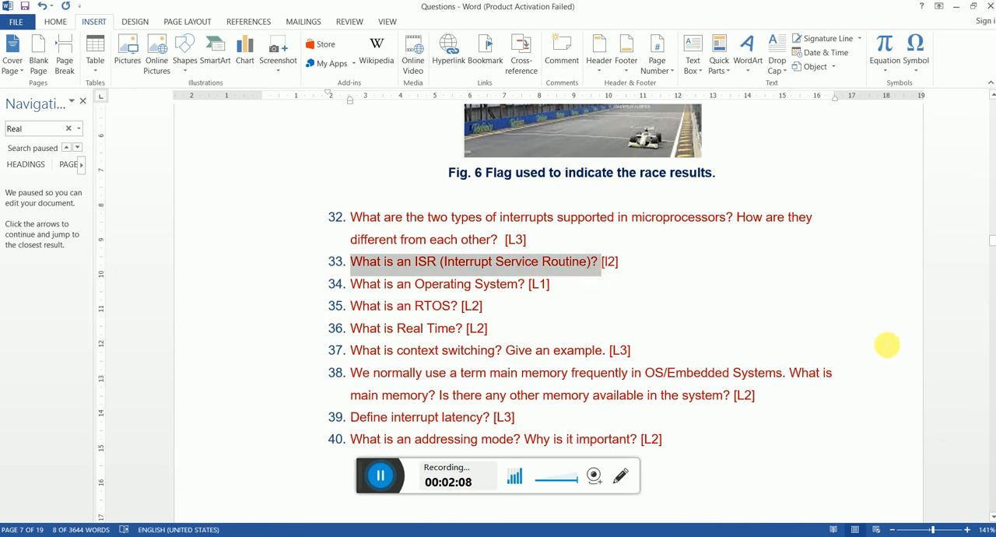
pyautogui.moveTo(843, 341)
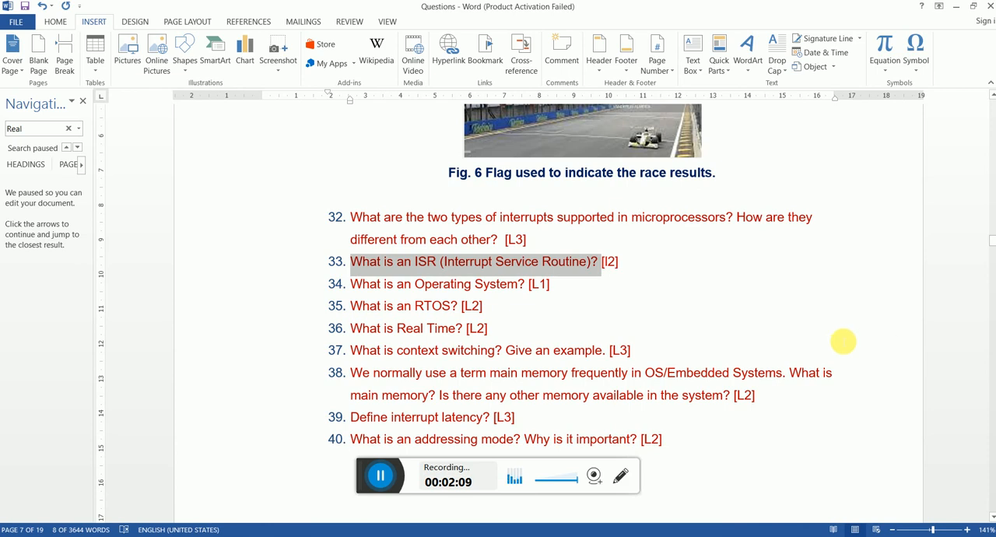
pyautogui.moveTo(831, 334)
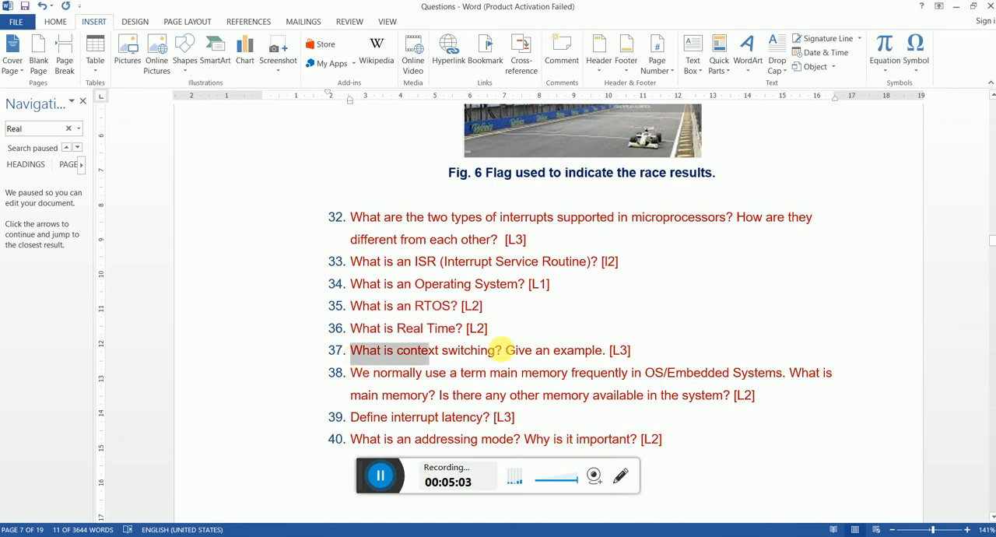
# Step: Select question 37, 'What is context switching? Give an example.'
pyautogui.moveTo(429, 350); pyautogui.dragTo(604, 350)
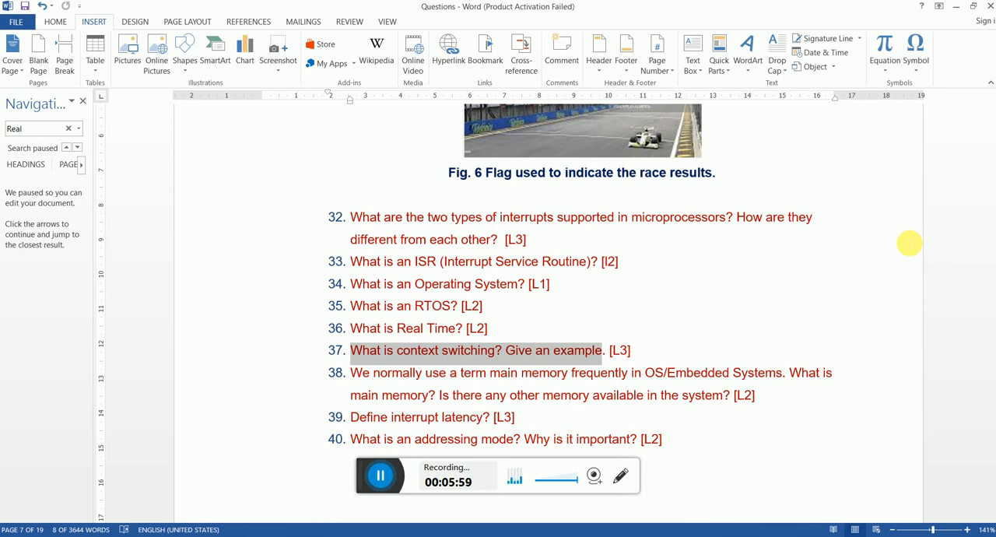
pyautogui.moveTo(650, 208)
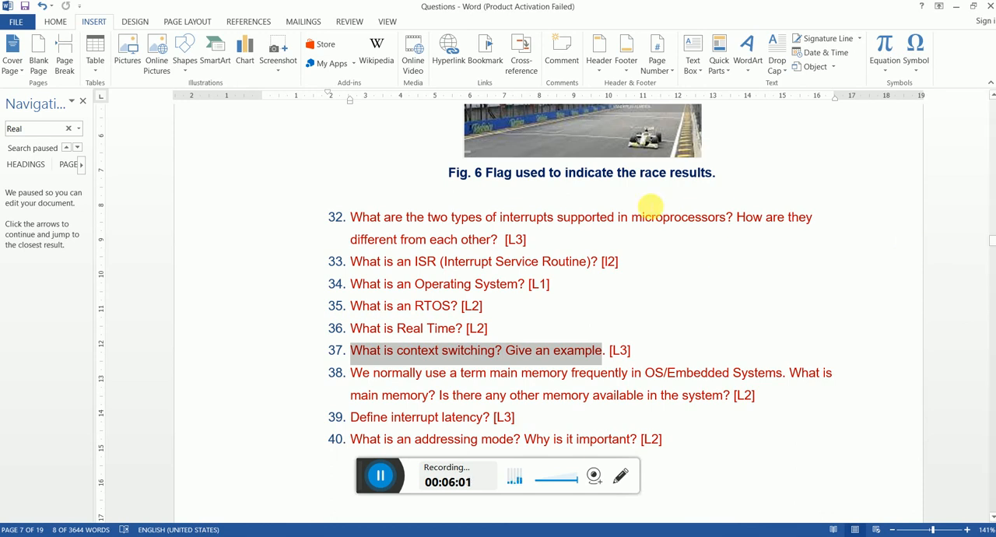